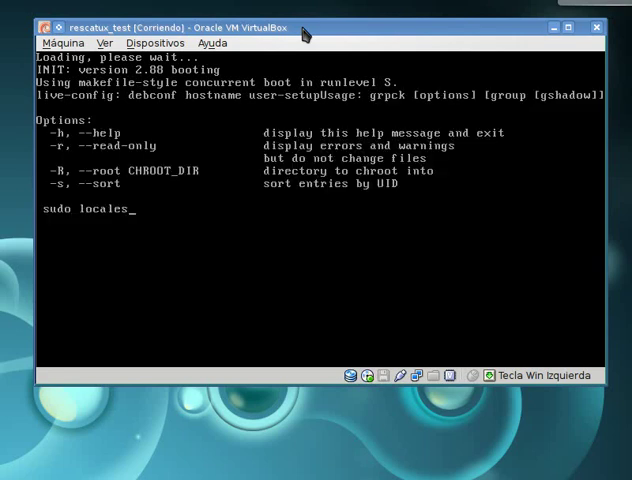
# Boot the rescatux_test VM into the Rescatux live system with its Rescapp help page
pyautogui.write('tzdata gdm3 xinit keyboard-configuration sysvinit sysv-rc')
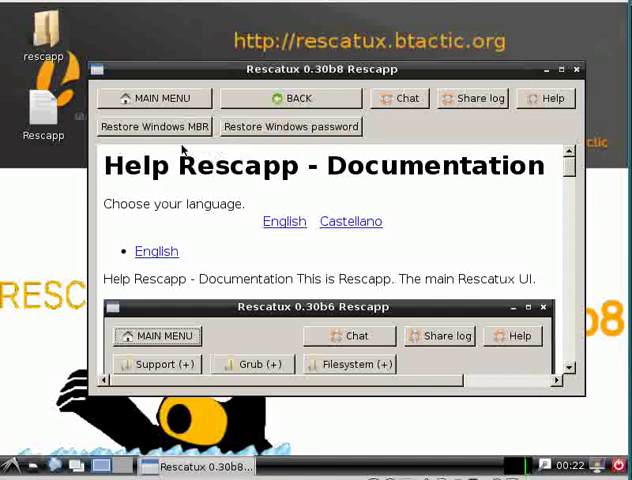
pyautogui.moveTo(160, 126)
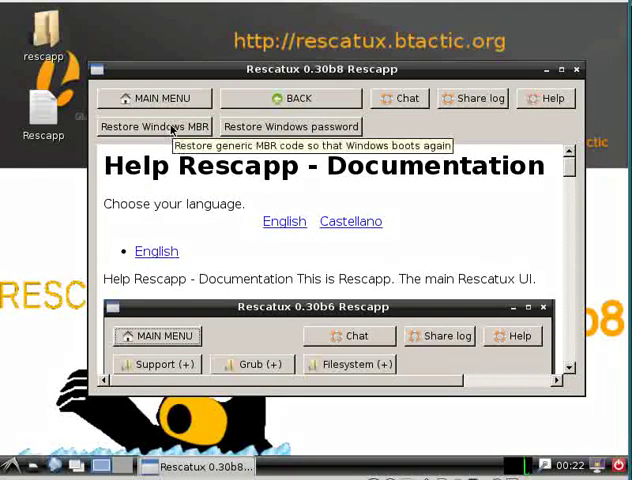
# Open the Restore Windows MBR documentation page in Rescapp
pyautogui.click(155, 126)
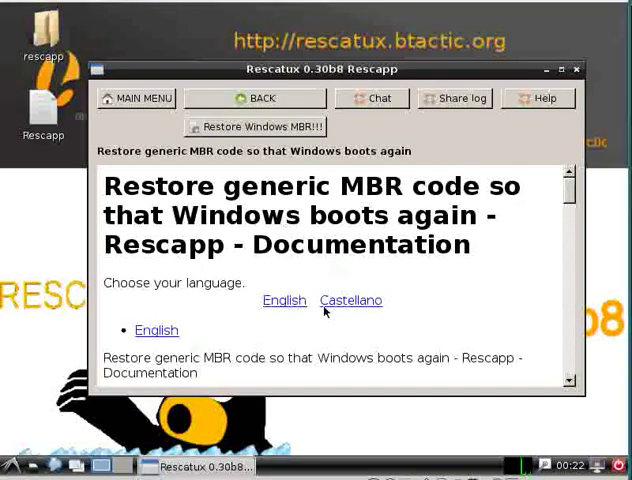
pyautogui.click(283, 300)
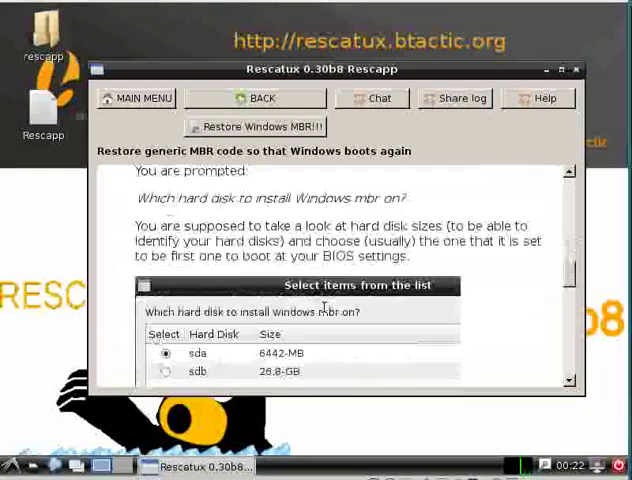
# Scroll the documentation down to the 'Restore Windows MBR!!!' launch button
pyautogui.scroll(-3)
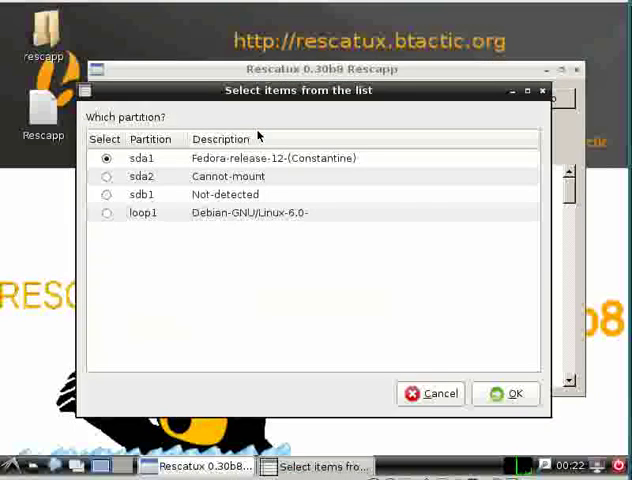
# Choose partition sdb1 and confirm it
pyautogui.click(106, 194)
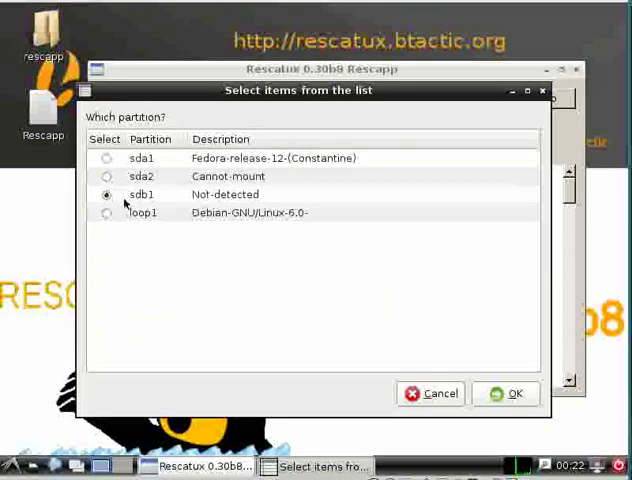
pyautogui.moveTo(208, 203)
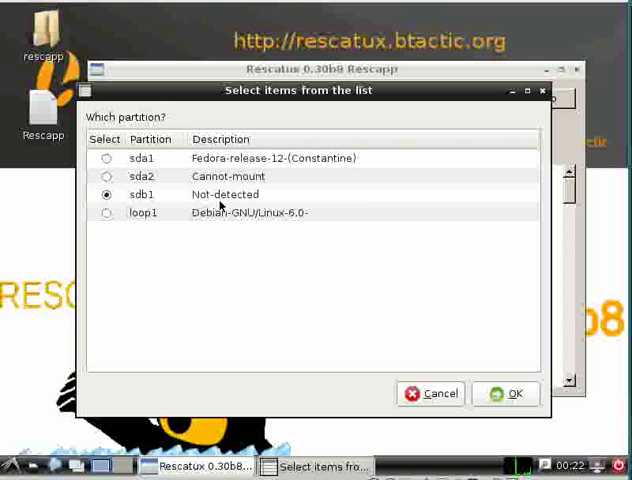
pyautogui.moveTo(596, 297)
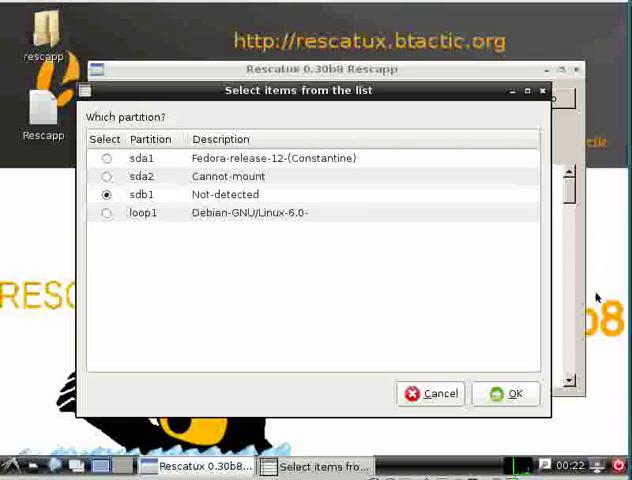
pyautogui.moveTo(553, 365)
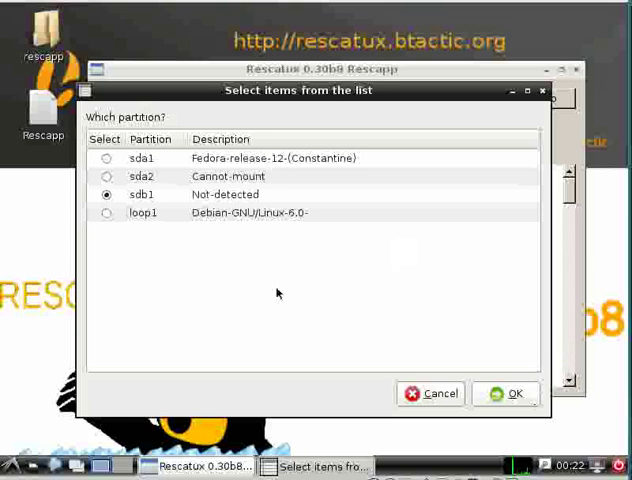
pyautogui.click(516, 394)
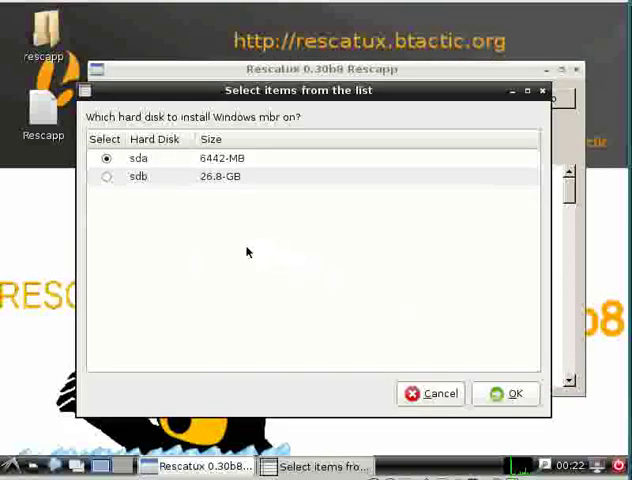
pyautogui.moveTo(193, 143)
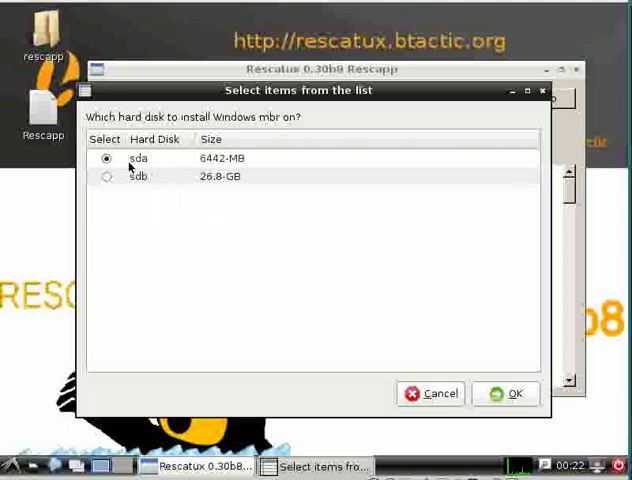
# Confirm sdb as the hard disk for the Windows MBR
pyautogui.click(516, 393)
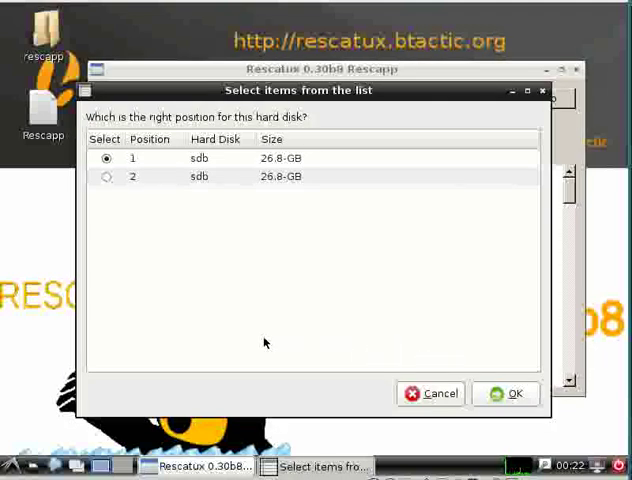
pyautogui.moveTo(185, 162)
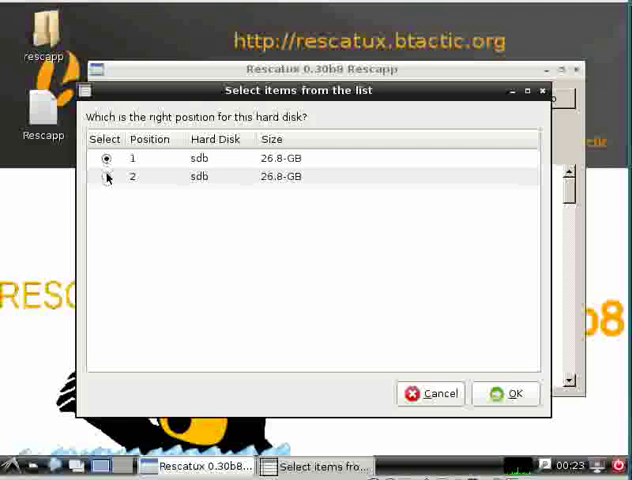
# Set sdb's boot position to 1 and install the Windows MBR
pyautogui.click(105, 176)
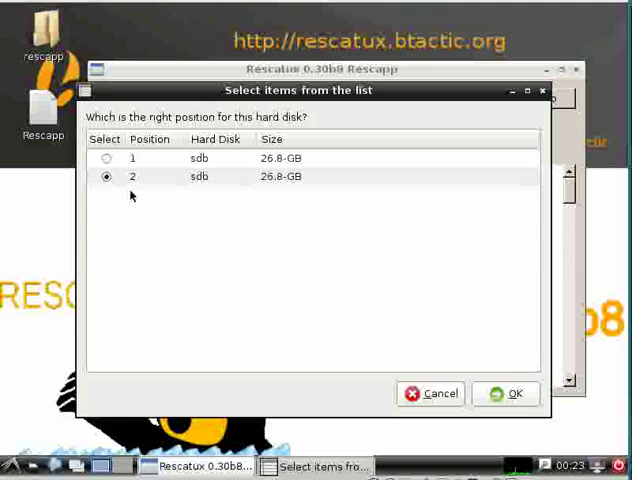
pyautogui.click(106, 158)
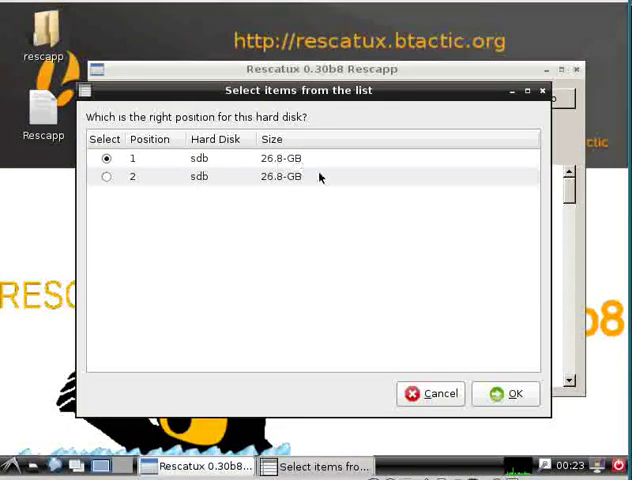
pyautogui.moveTo(483, 396)
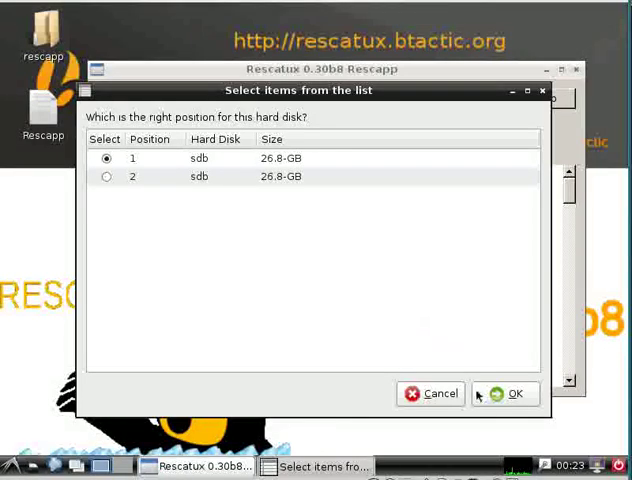
pyautogui.click(518, 393)
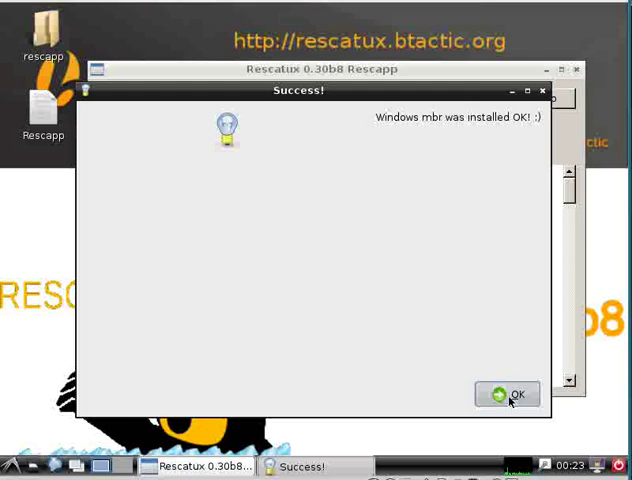
# Dismiss the MBR success message and shut down the LXDE live session
pyautogui.click(504, 394)
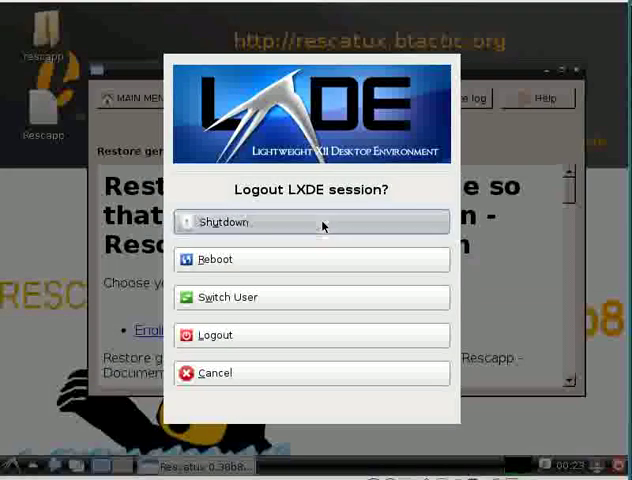
pyautogui.click(312, 222)
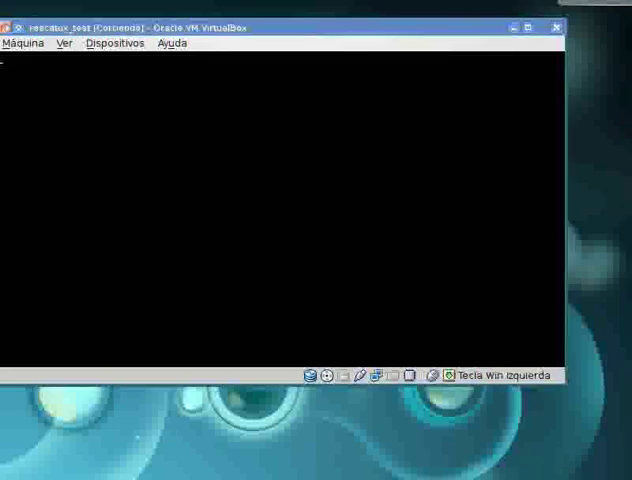